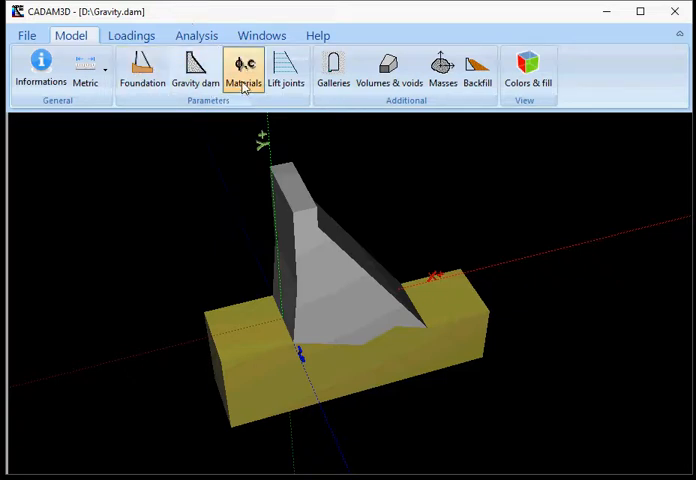
Step: Open the Lift Joints dialog showing the dam's single inclined base joint
{"action": "left_click", "coordinate": [286, 70]}
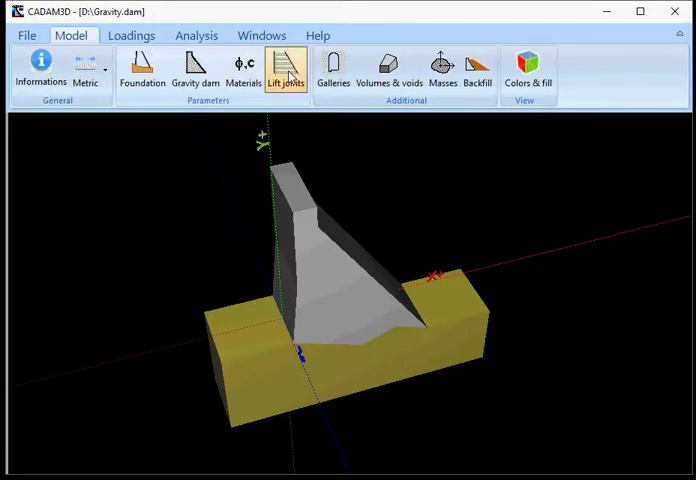
{"action": "left_click", "coordinate": [286, 70]}
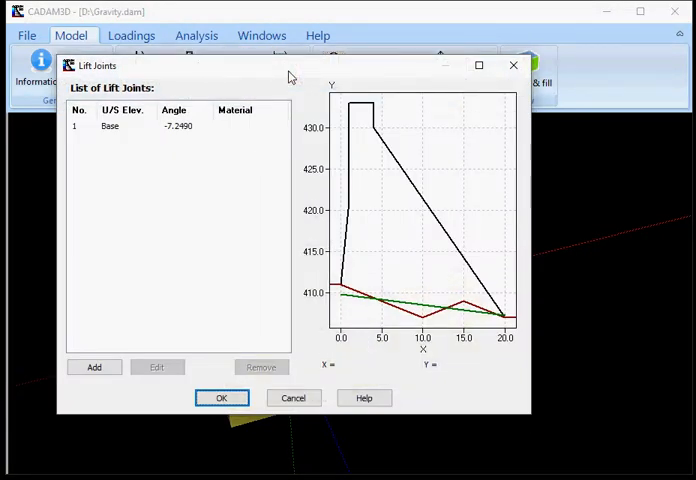
{"action": "mouse_move", "coordinate": [117, 136]}
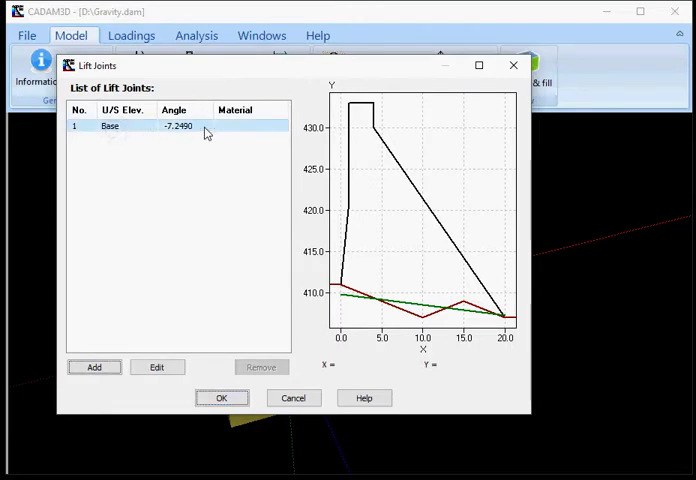
{"action": "mouse_move", "coordinate": [437, 301]}
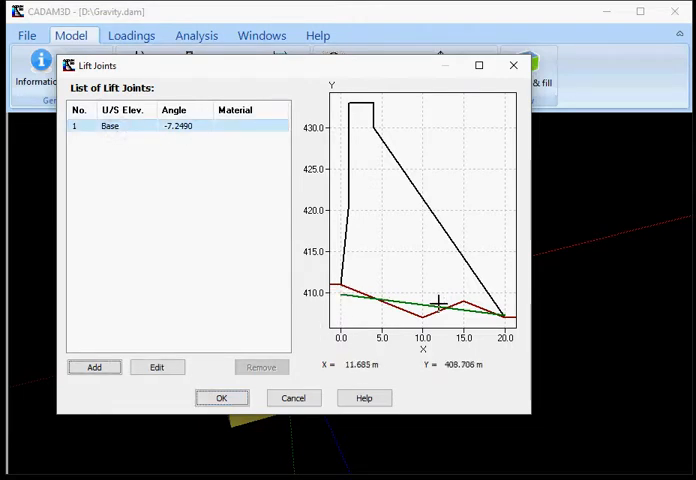
{"action": "mouse_move", "coordinate": [293, 250]}
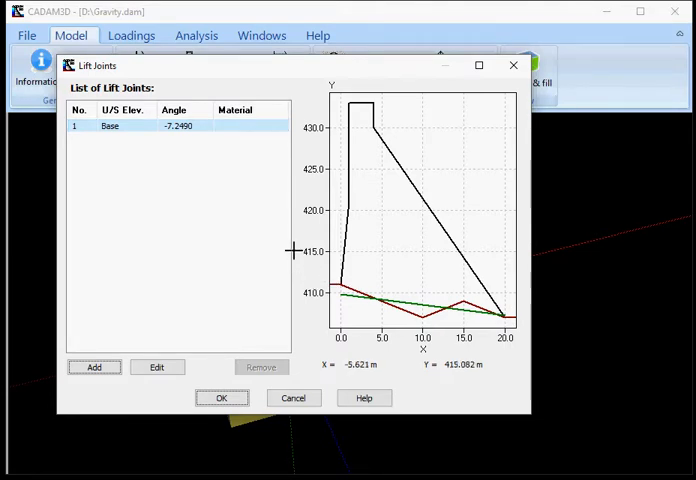
{"action": "mouse_move", "coordinate": [367, 286]}
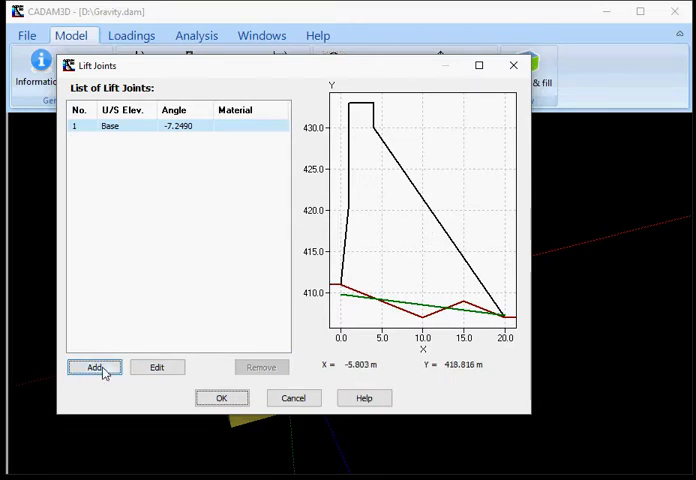
Step: Add a lift joint starting at upstream elevation 411, inclined at 10 degrees
{"action": "left_click", "coordinate": [95, 367]}
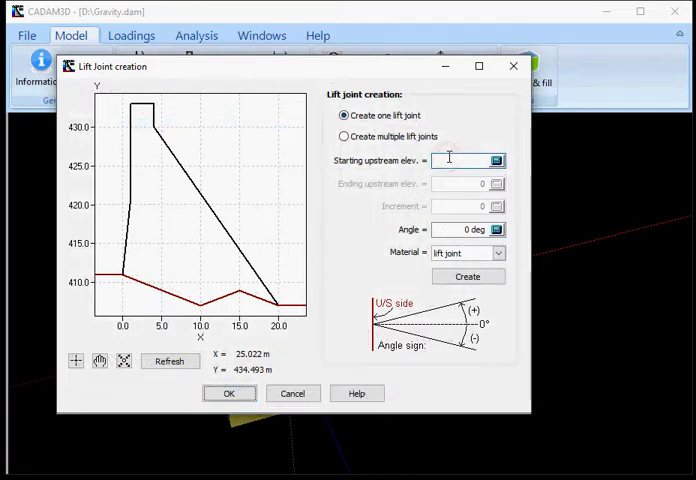
{"action": "left_click", "coordinate": [467, 277]}
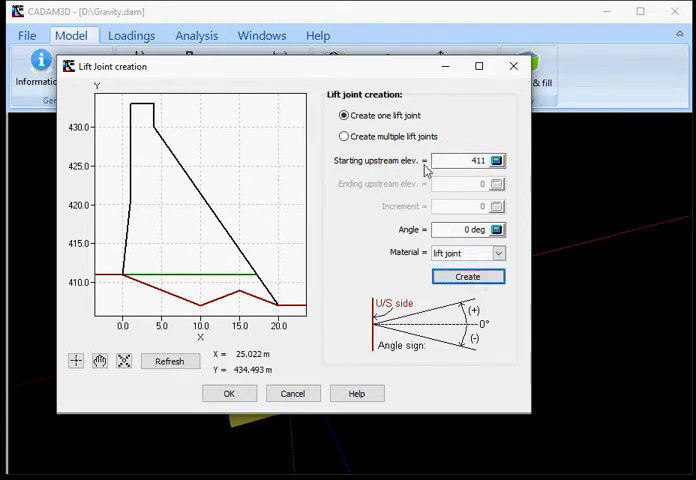
{"action": "left_click", "coordinate": [460, 229]}
{"action": "type", "text": "1"}
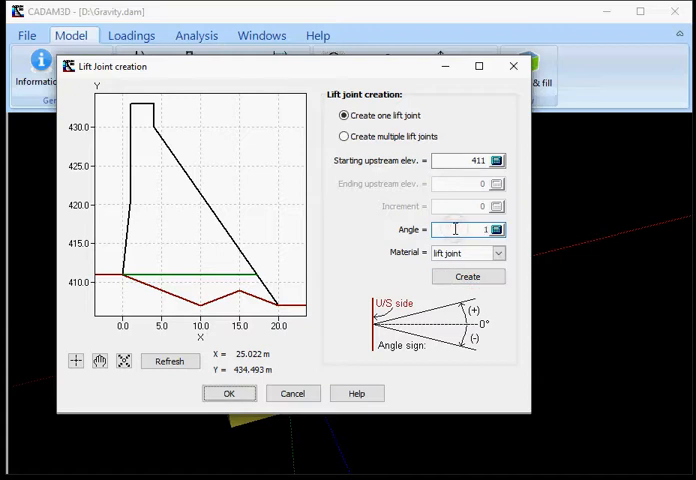
{"action": "left_click", "coordinate": [467, 277]}
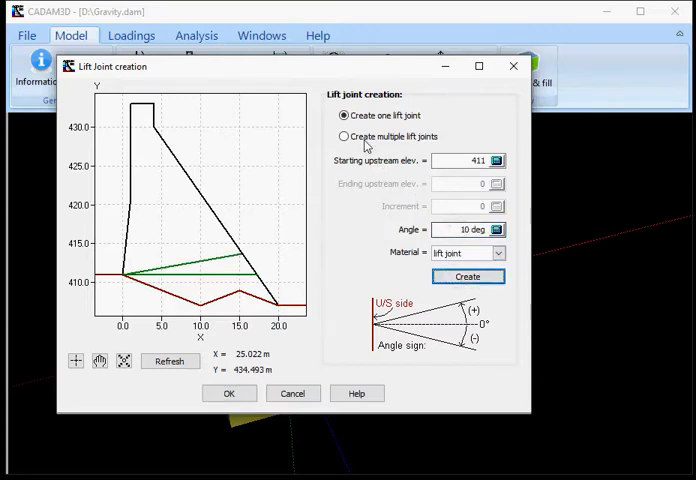
Step: Create multiple 10° lift joints every 2 m up to ending elevation 450
{"action": "left_click", "coordinate": [344, 136]}
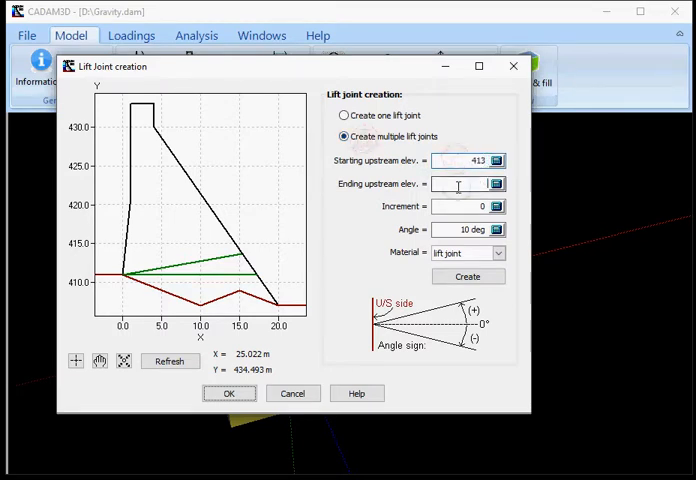
{"action": "type", "text": "450"}
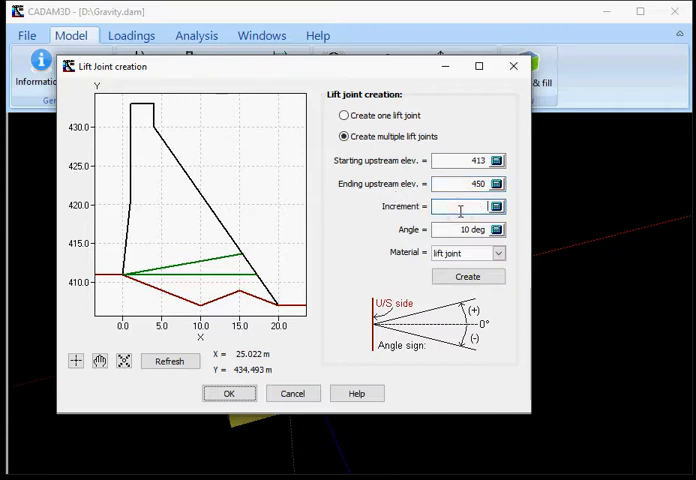
{"action": "type", "text": "2"}
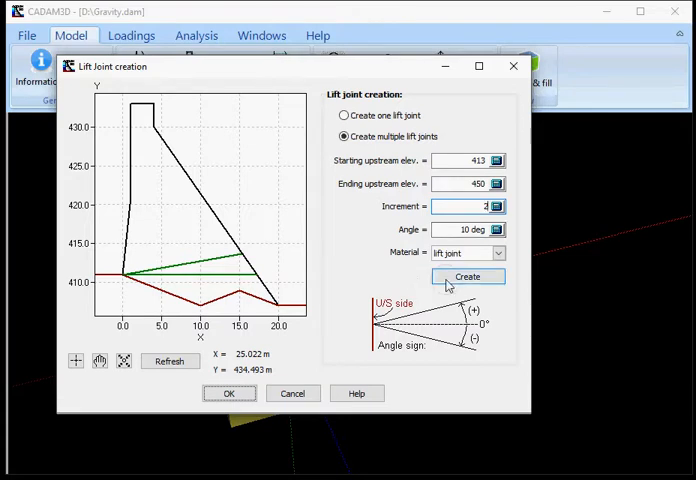
{"action": "left_click", "coordinate": [467, 276]}
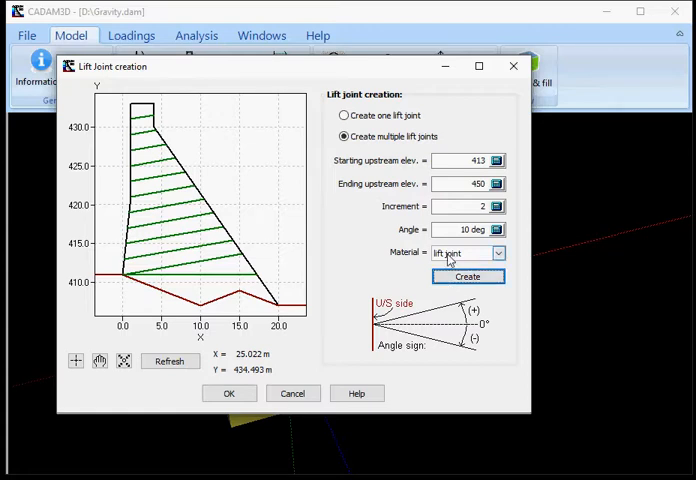
{"action": "left_click", "coordinate": [497, 252]}
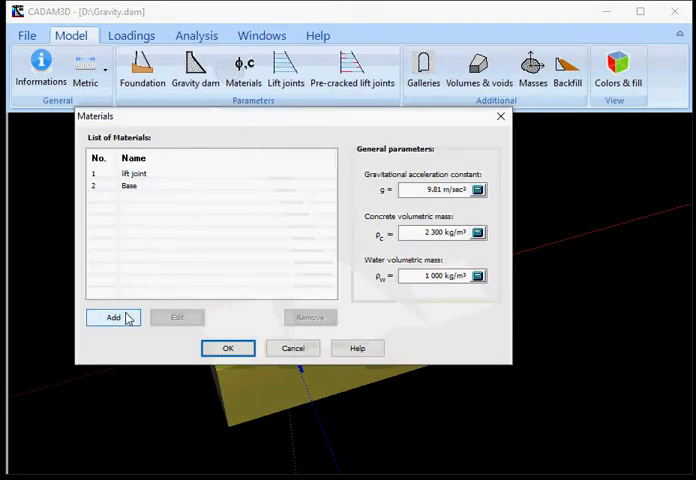
Step: Add a new material named 'mat 2' and confirm the Materials dialog
{"action": "left_click", "coordinate": [112, 317]}
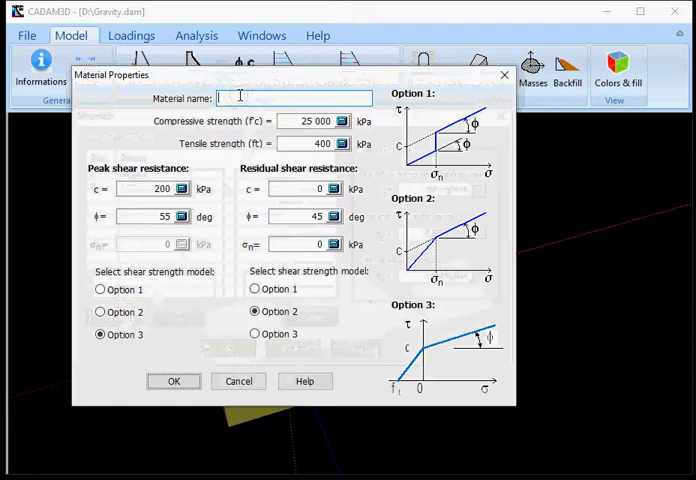
{"action": "type", "text": "mat 1"}
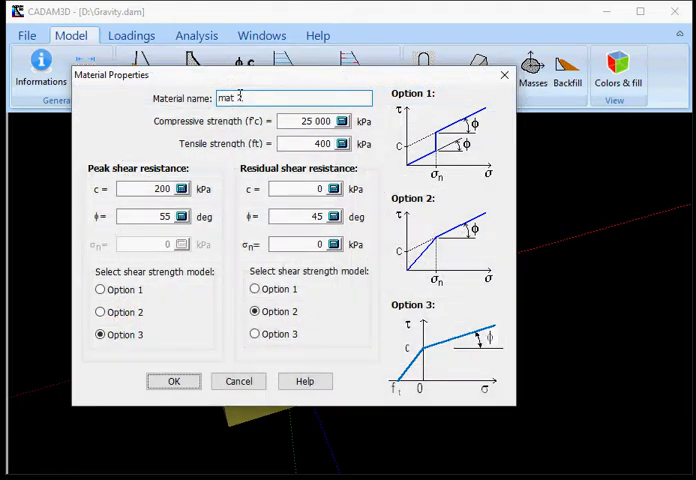
{"action": "left_click", "coordinate": [173, 381]}
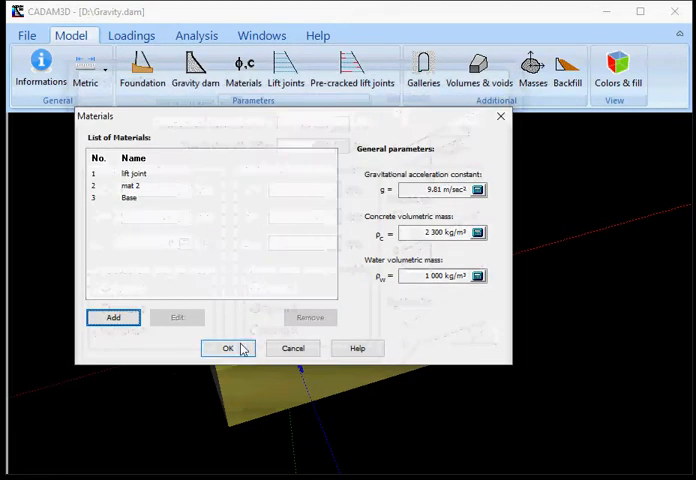
{"action": "left_click", "coordinate": [227, 348]}
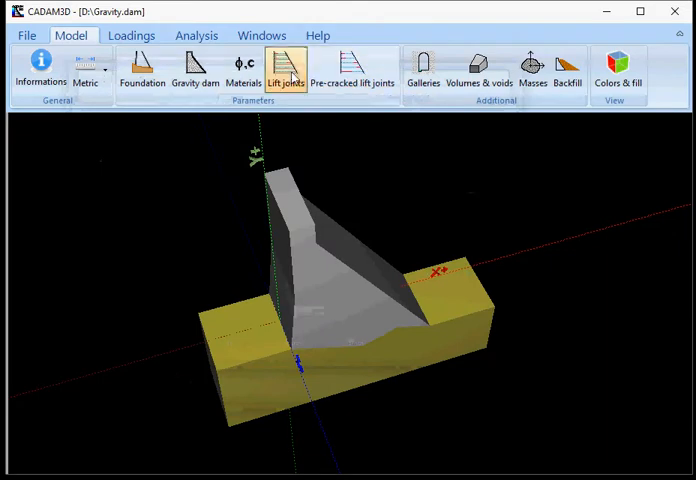
Step: Give joint 6 at 421 m material mat 2 and remove joint 5 at 423 m
{"action": "left_click", "coordinate": [285, 70]}
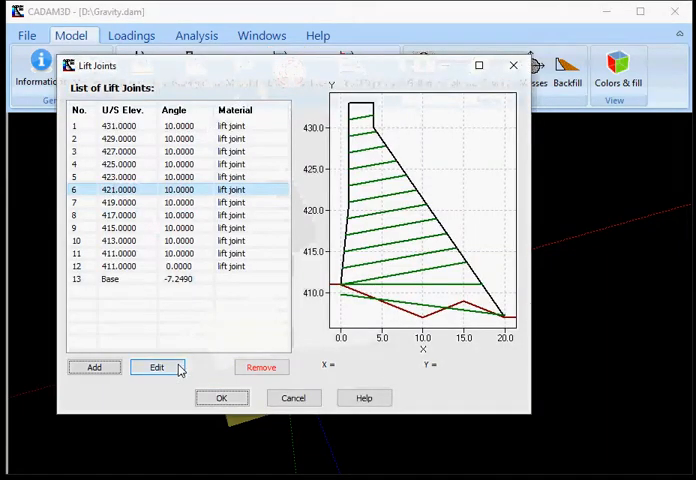
{"action": "left_click", "coordinate": [157, 367]}
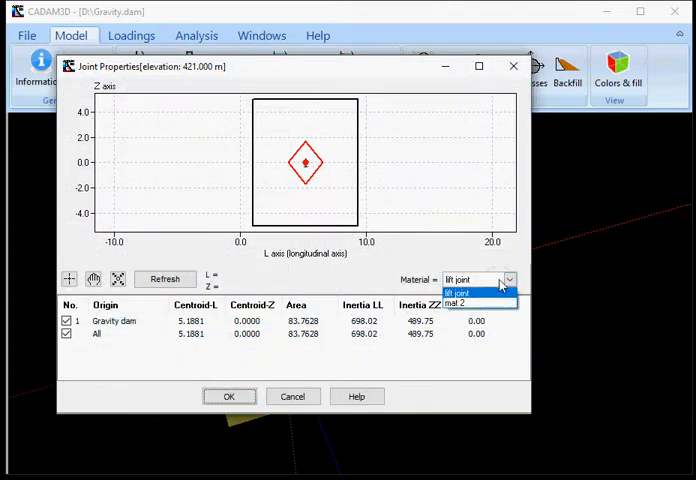
{"action": "left_click", "coordinate": [460, 303]}
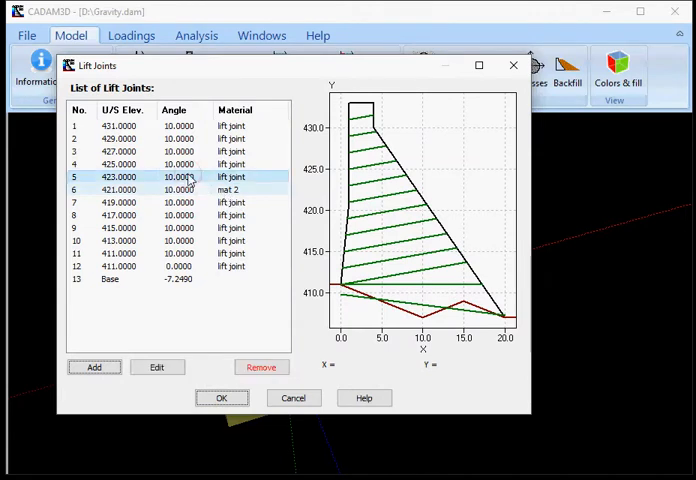
{"action": "left_click", "coordinate": [260, 367]}
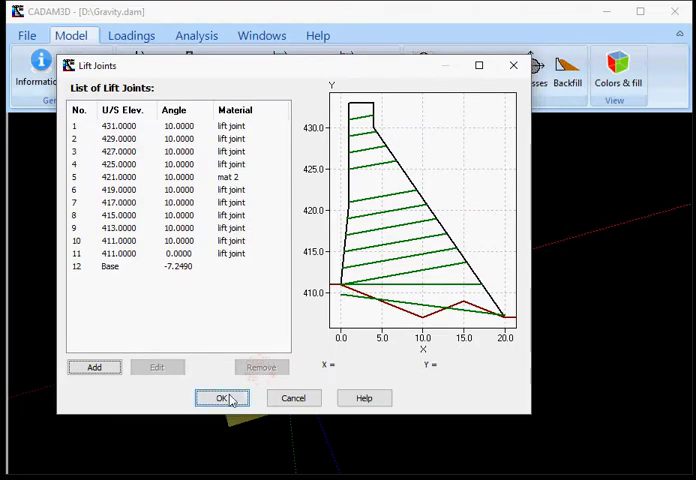
{"action": "left_click", "coordinate": [223, 398]}
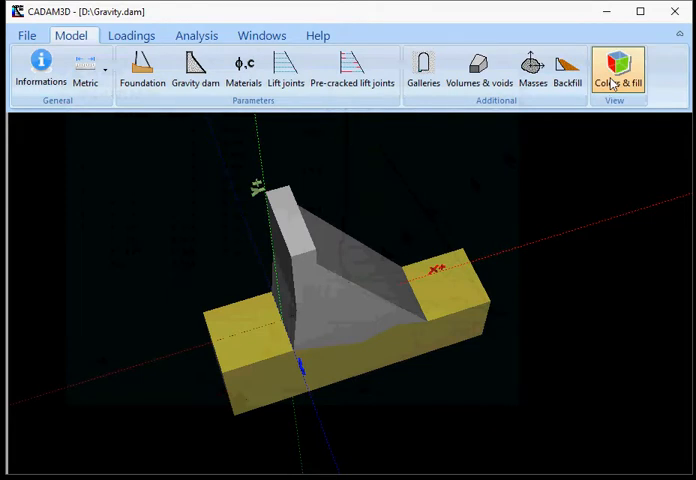
Step: In Colors & fill, set the Lift Joints display to Skeleton
{"action": "left_click", "coordinate": [617, 69]}
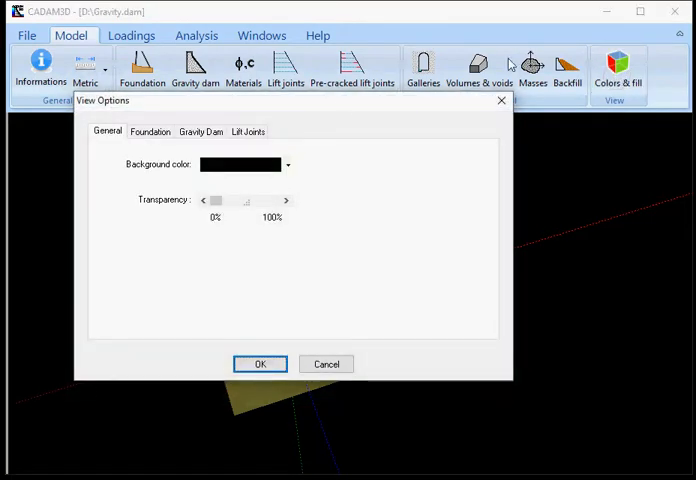
{"action": "left_click", "coordinate": [247, 131]}
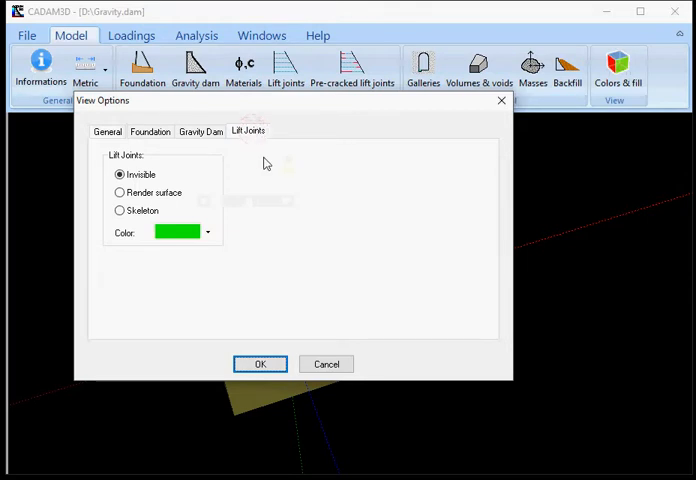
{"action": "left_click", "coordinate": [120, 211]}
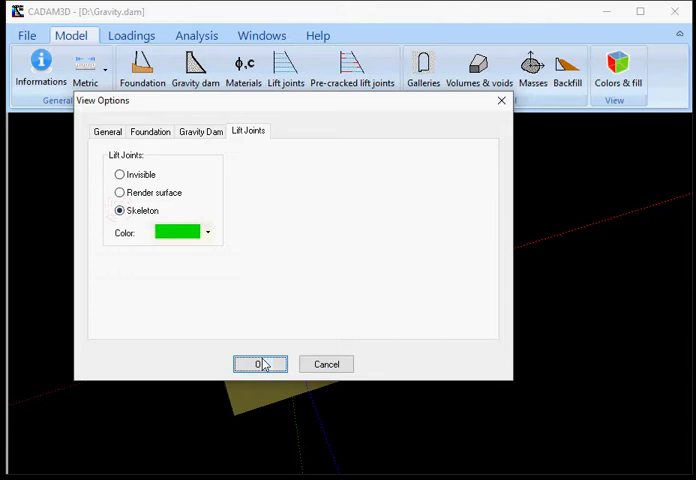
{"action": "left_click", "coordinate": [259, 363]}
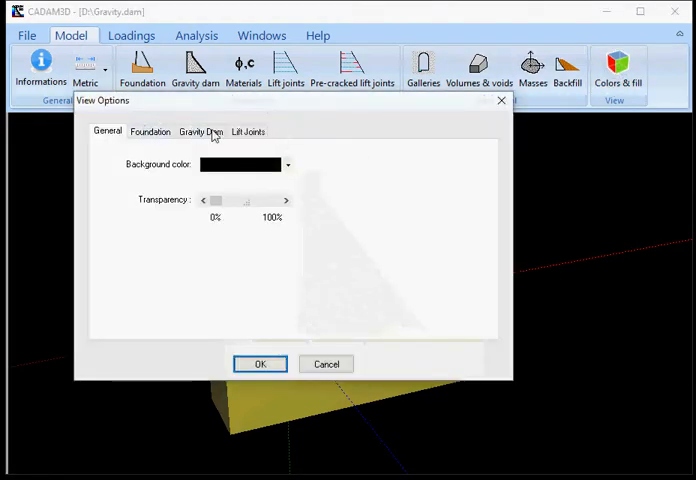
Step: Display the gravity dam as Skeleton and the lift joints as rendered surfaces
{"action": "left_click", "coordinate": [200, 131]}
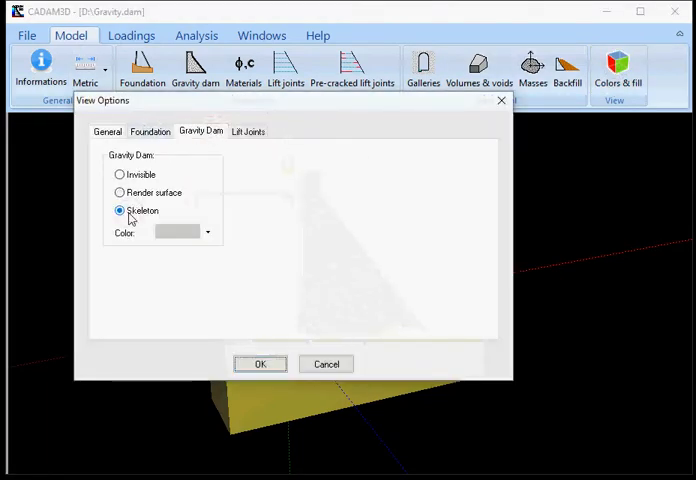
{"action": "left_click", "coordinate": [248, 131]}
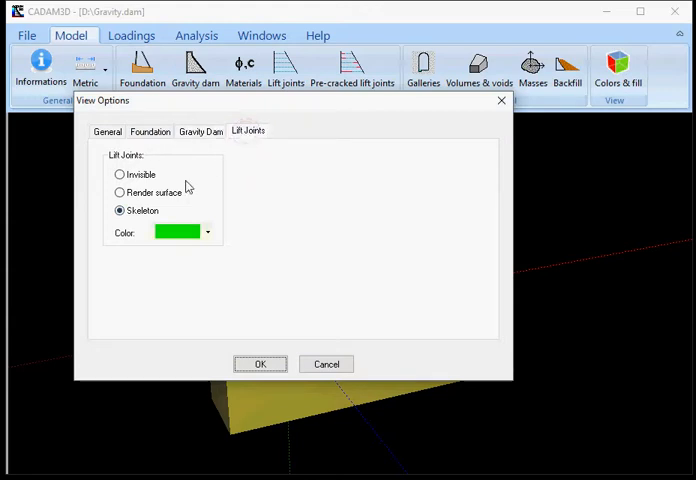
{"action": "left_click", "coordinate": [119, 192]}
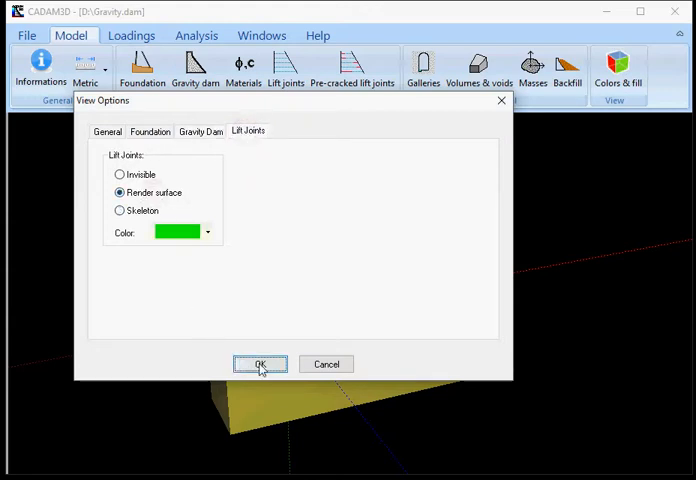
{"action": "left_click", "coordinate": [259, 364]}
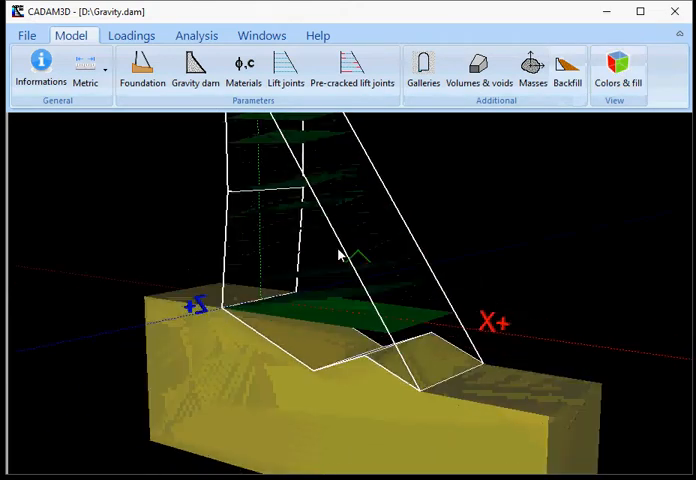
Step: Switch the lift joints back to green skeleton outlines in Colors & fill
{"action": "left_click", "coordinate": [618, 70]}
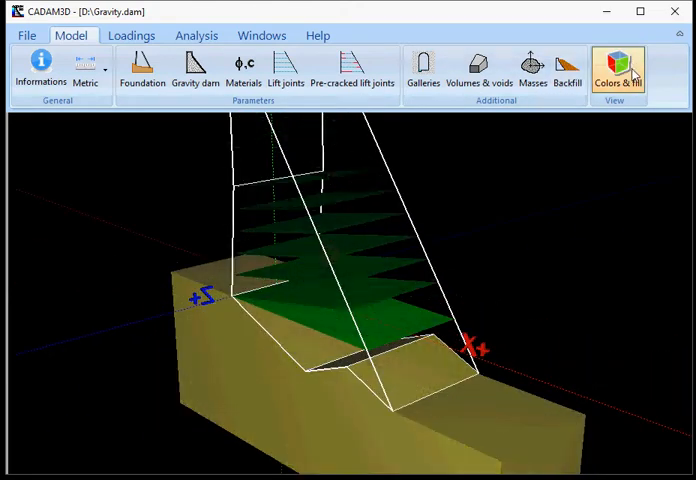
{"action": "left_click", "coordinate": [618, 70]}
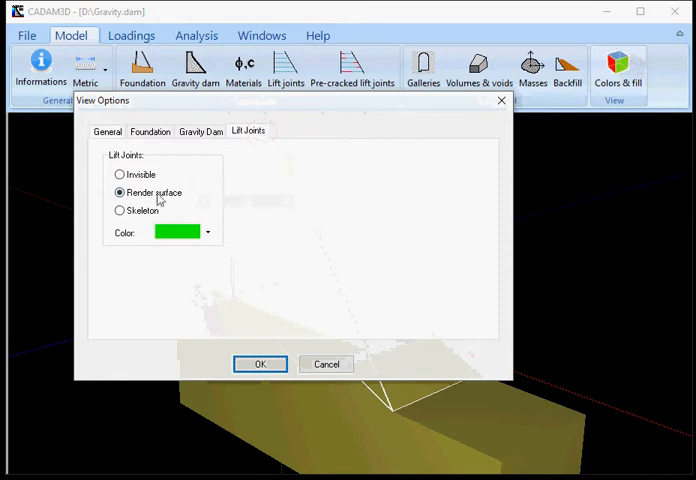
{"action": "left_click", "coordinate": [260, 363]}
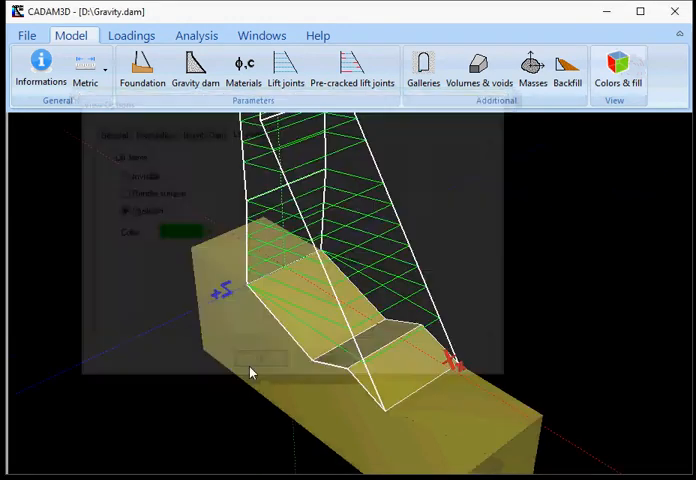